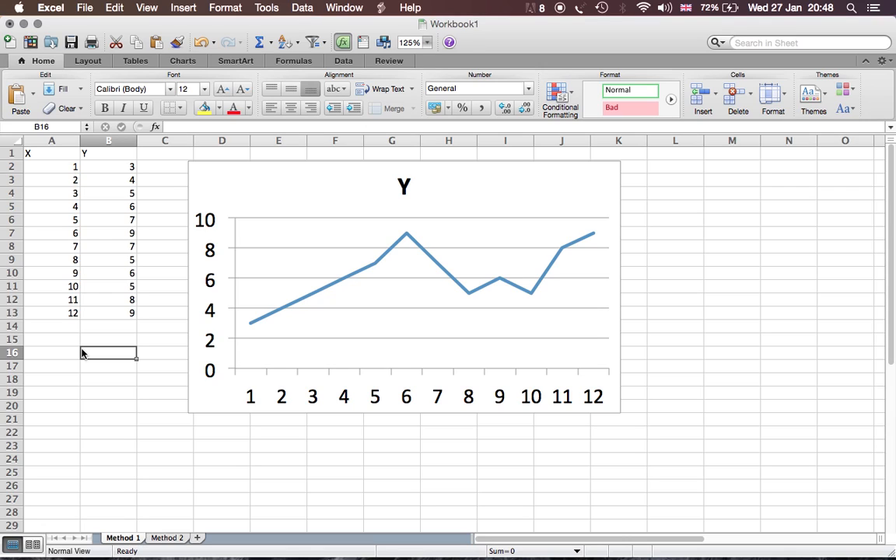
mouse_move(109, 299)
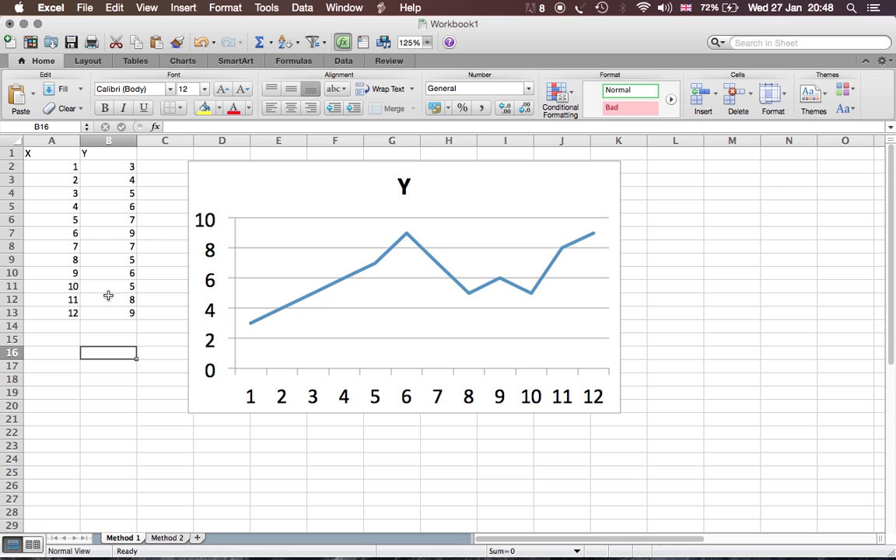
mouse_move(488, 297)
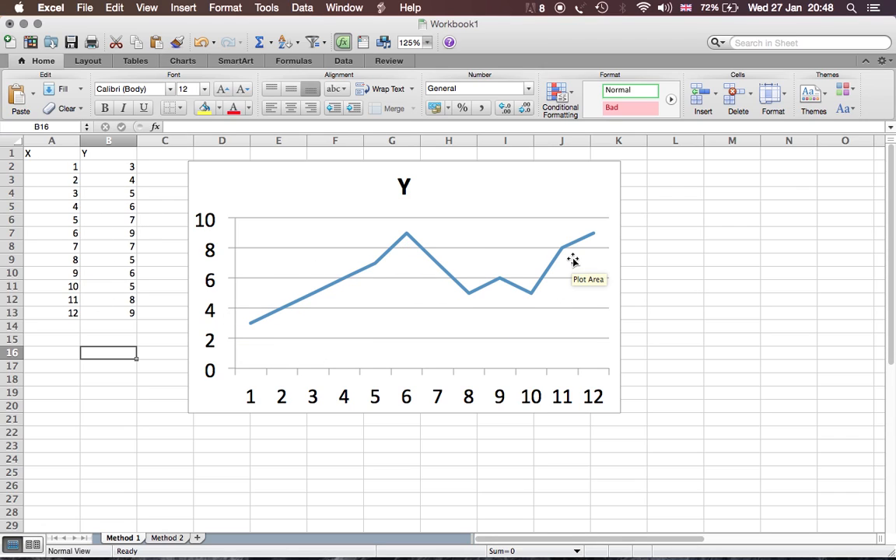
mouse_move(249, 243)
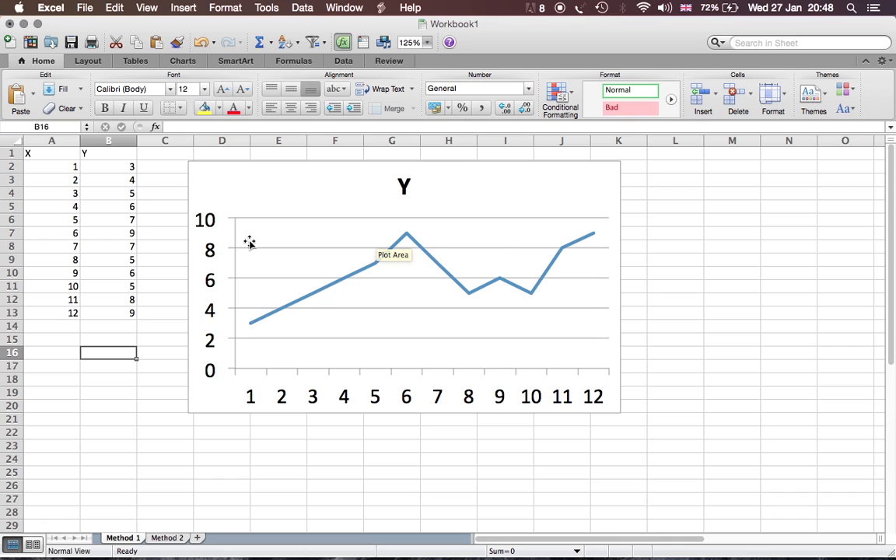
mouse_move(395, 304)
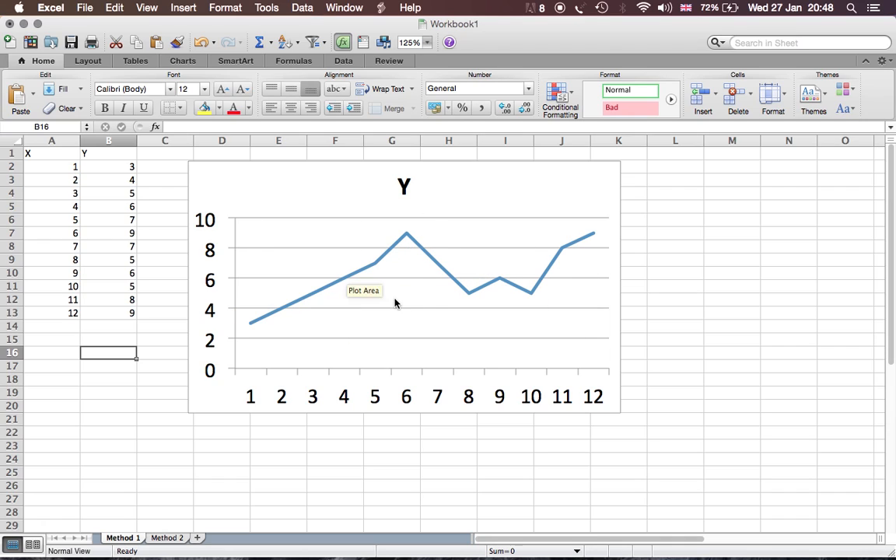
mouse_move(430, 304)
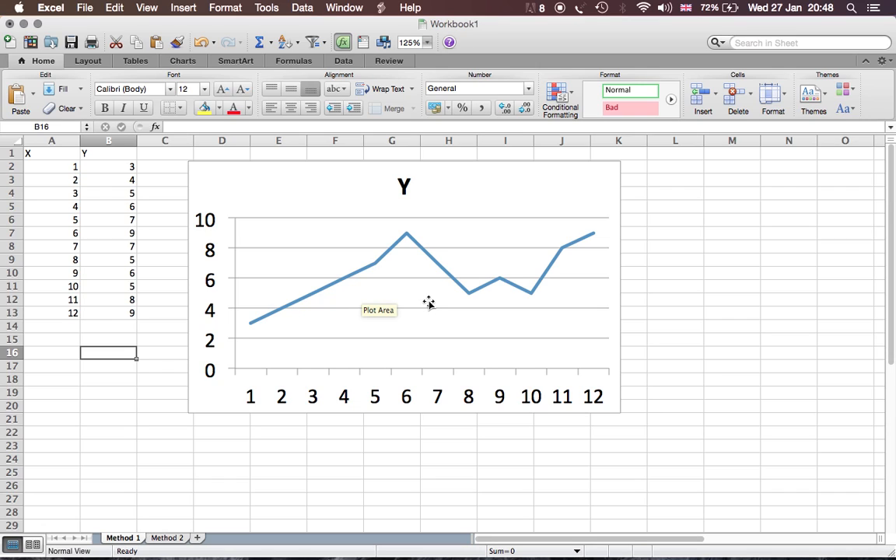
mouse_move(401, 271)
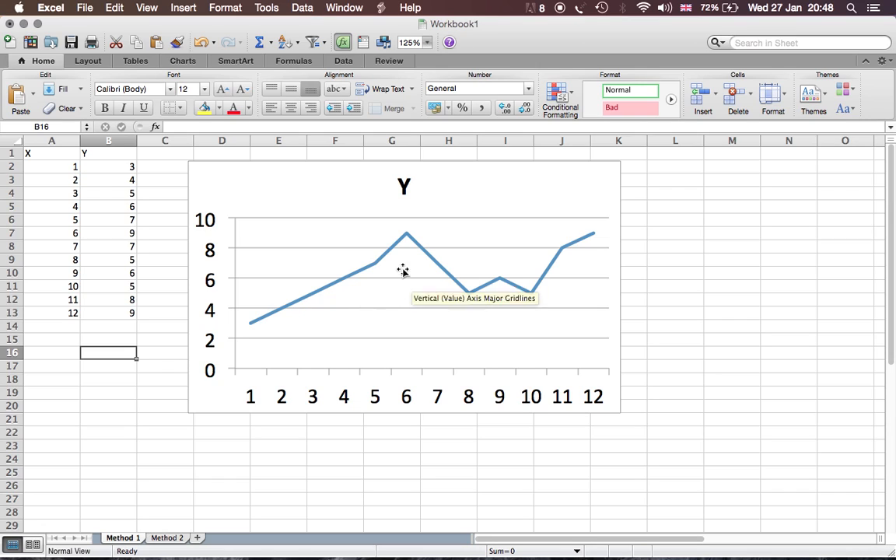
Step: Add a linear trendline to the chart's Y data series via Chart Layout
left_click(404, 233)
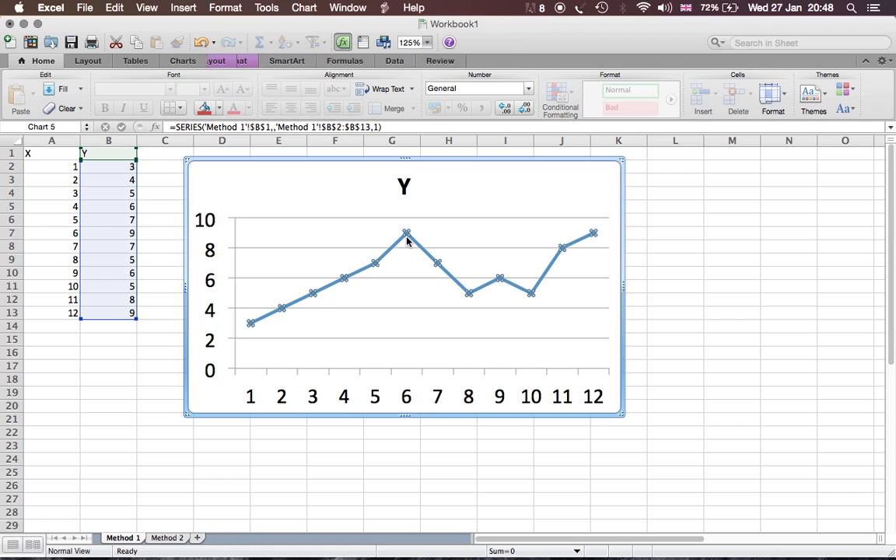
left_click(247, 61)
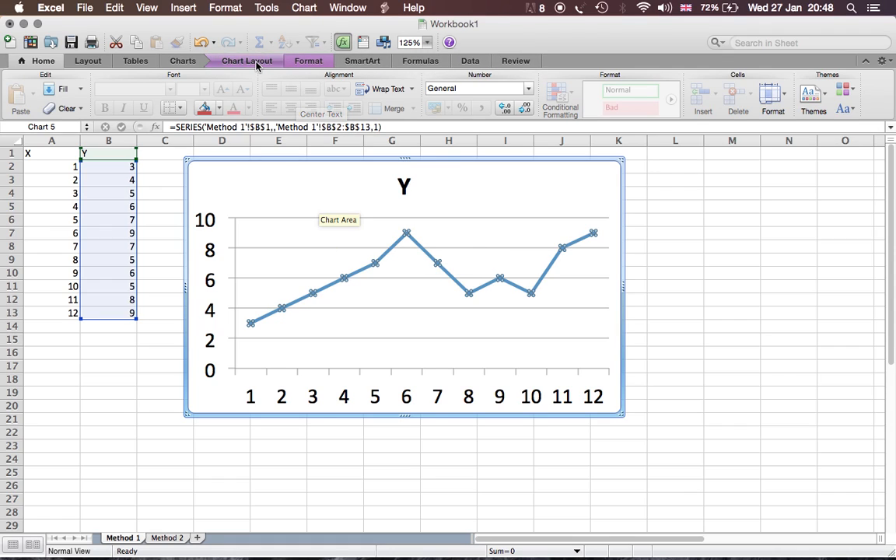
left_click(246, 61)
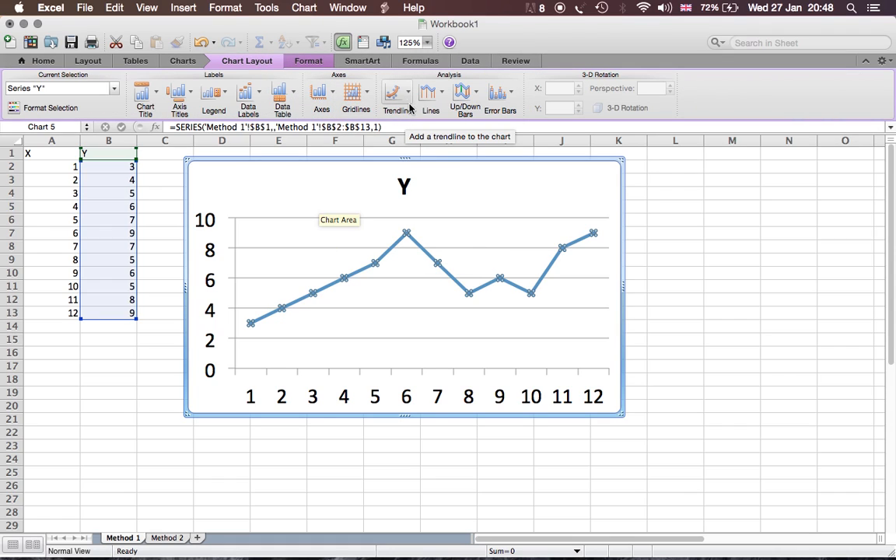
left_click(392, 91)
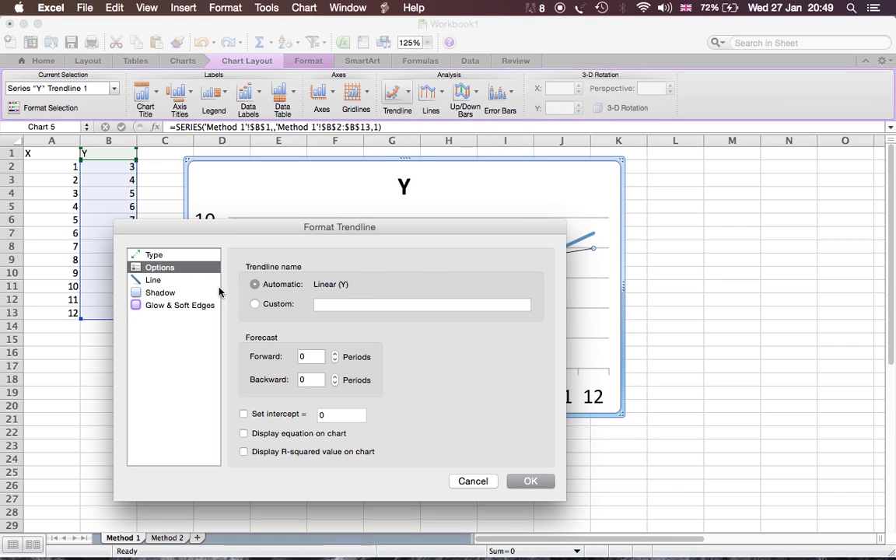
Step: Set the trendline to order-2 polynomial and display its equation y = -0.0355x² + 0.7897x + 2.9545
left_click(156, 255)
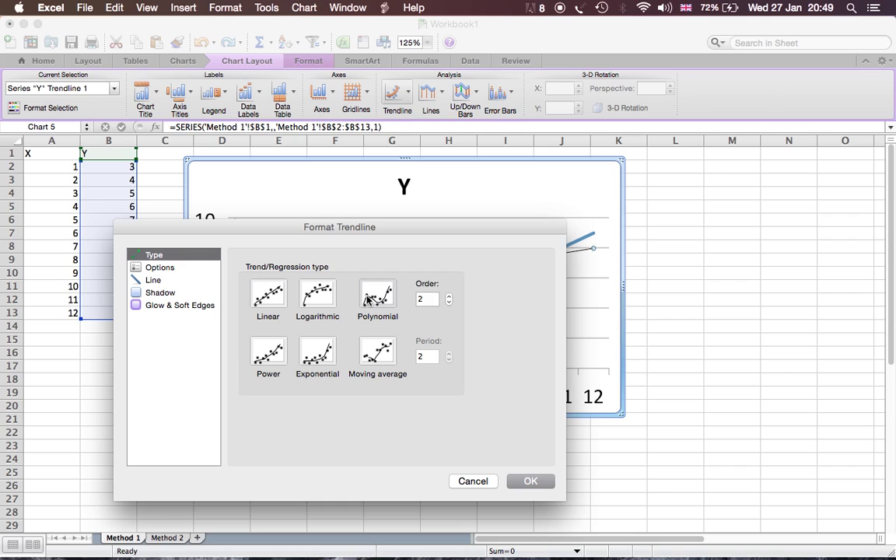
left_click_drag(339, 228, 697, 211)
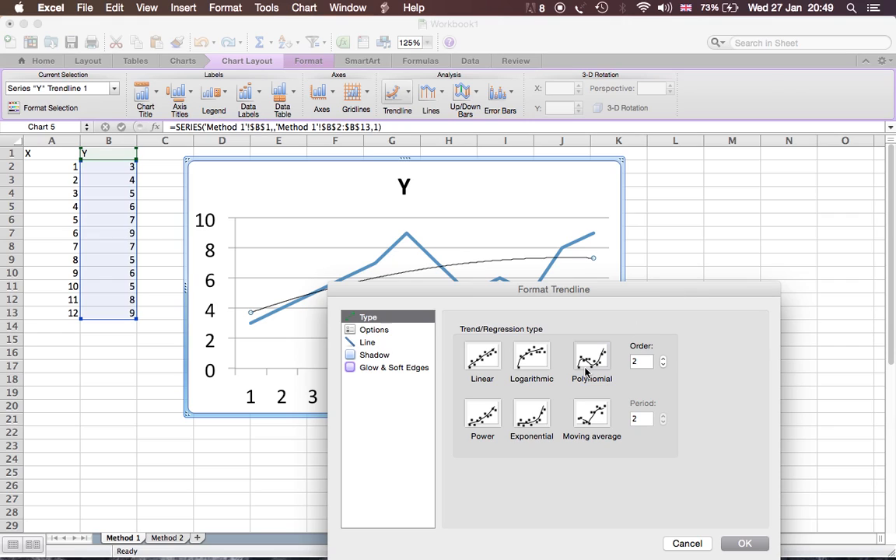
left_click(372, 330)
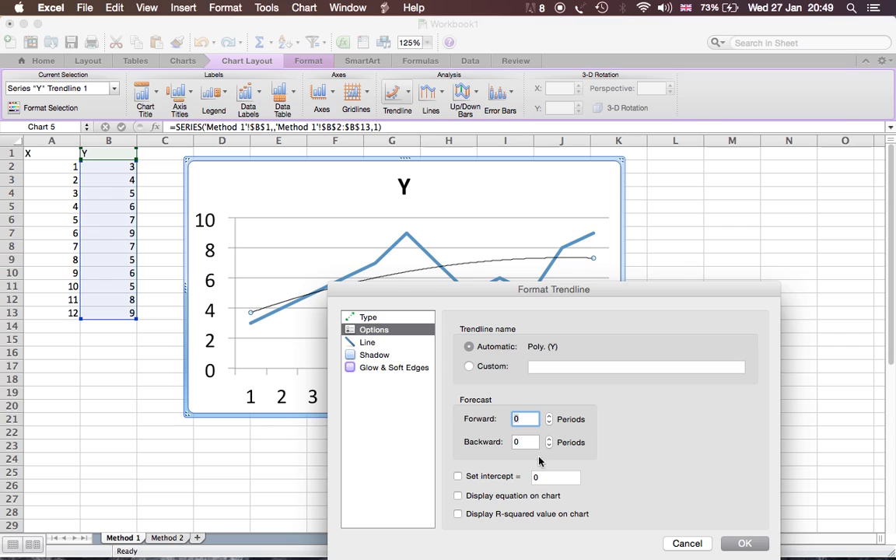
left_click(456, 497)
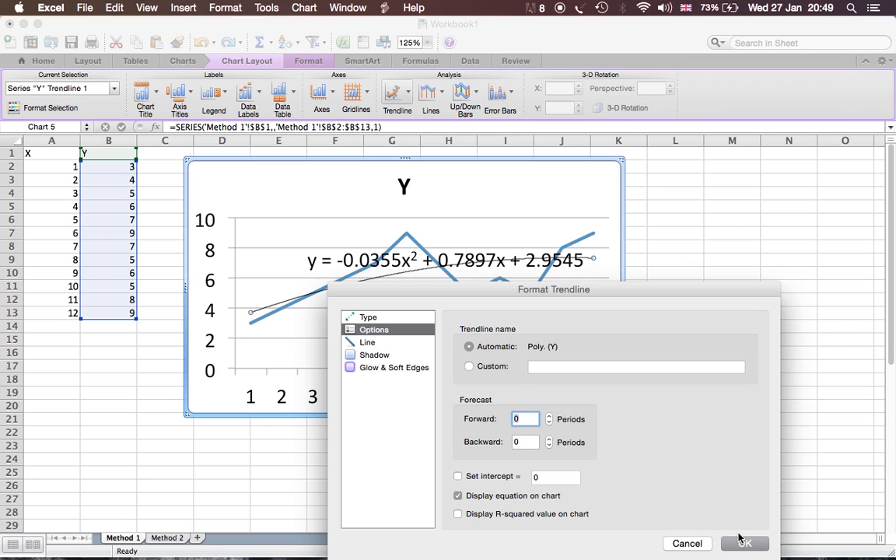
left_click(747, 543)
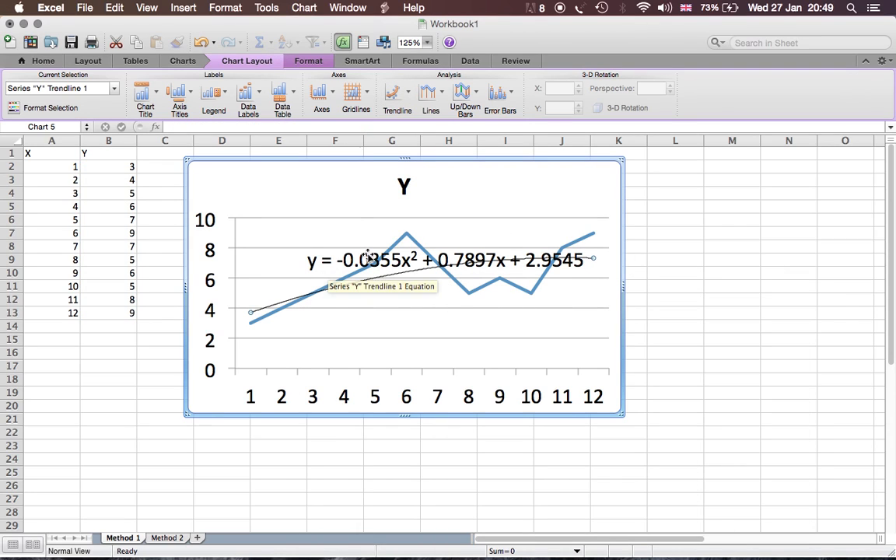
mouse_move(438, 277)
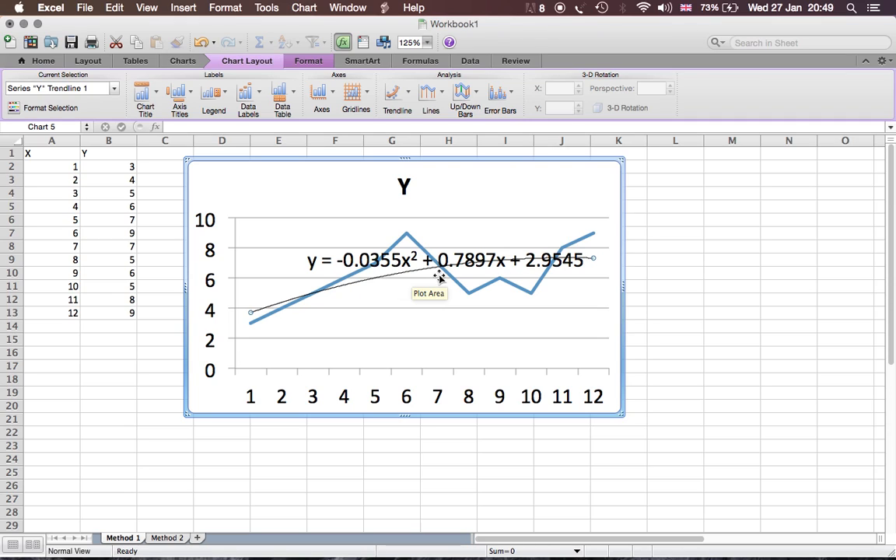
mouse_move(472, 190)
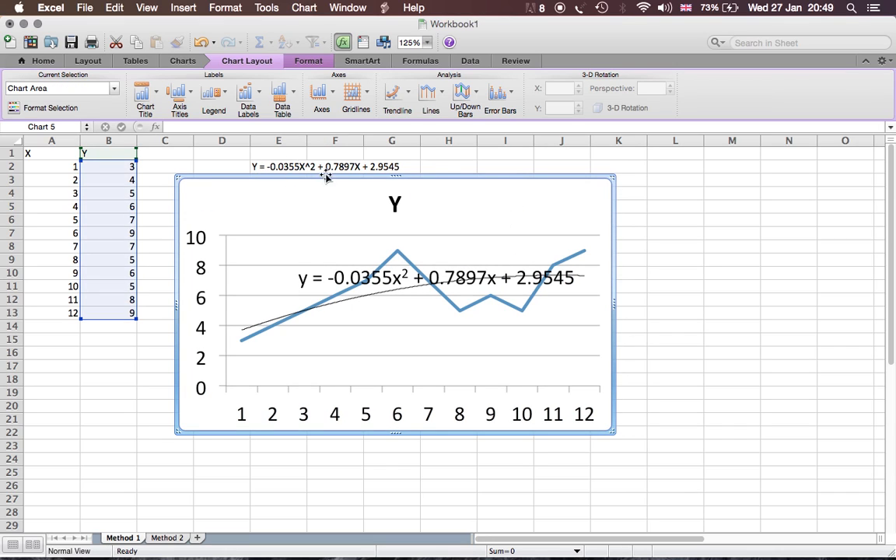
mouse_move(476, 202)
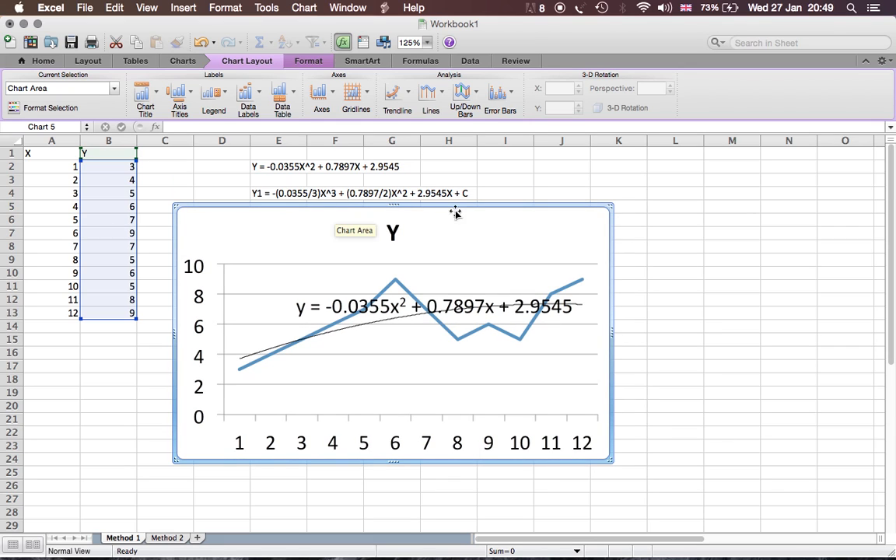
mouse_move(464, 208)
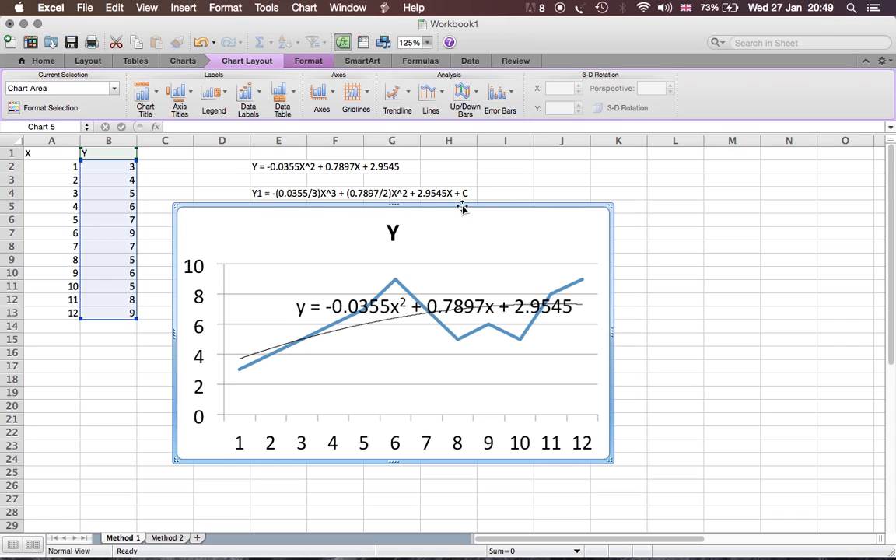
mouse_move(393, 234)
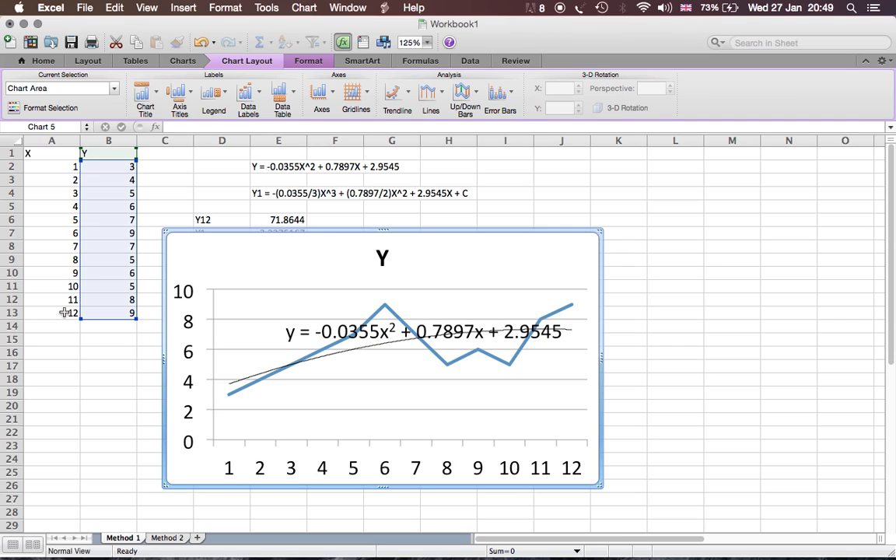
mouse_move(569, 296)
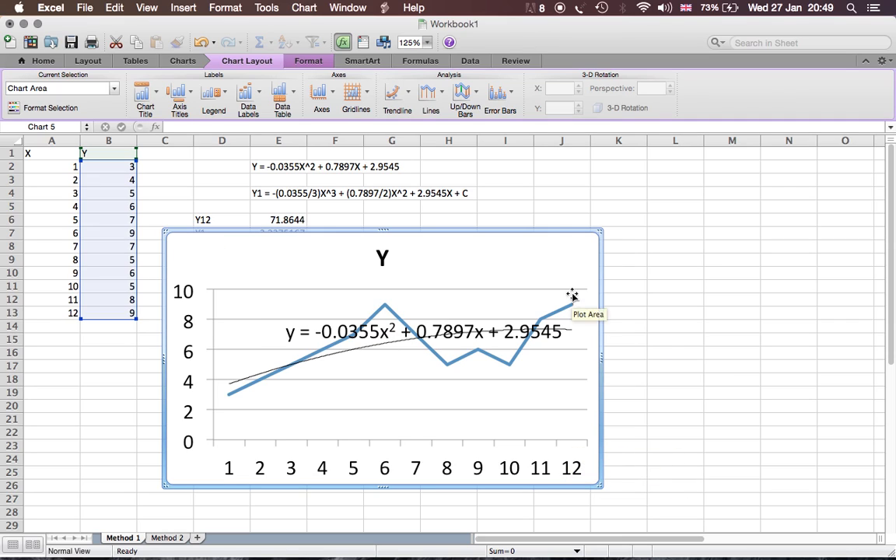
mouse_move(573, 348)
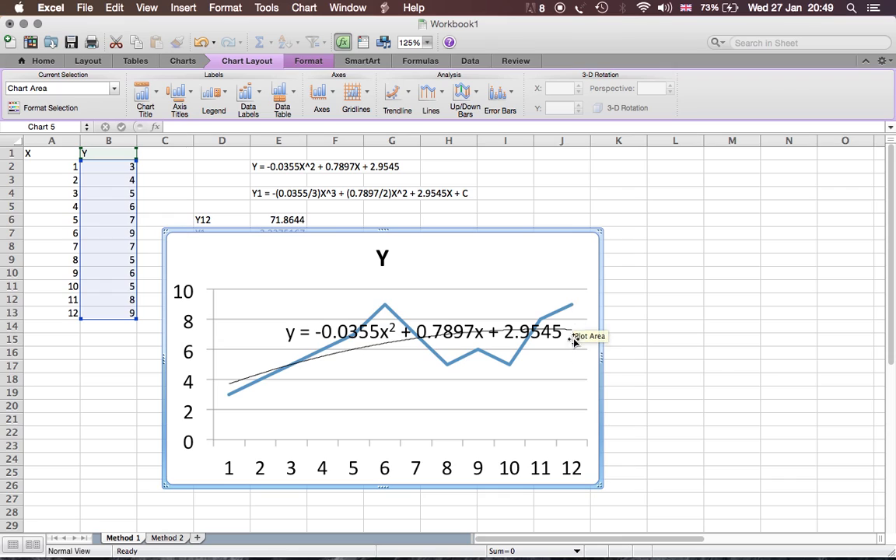
mouse_move(566, 473)
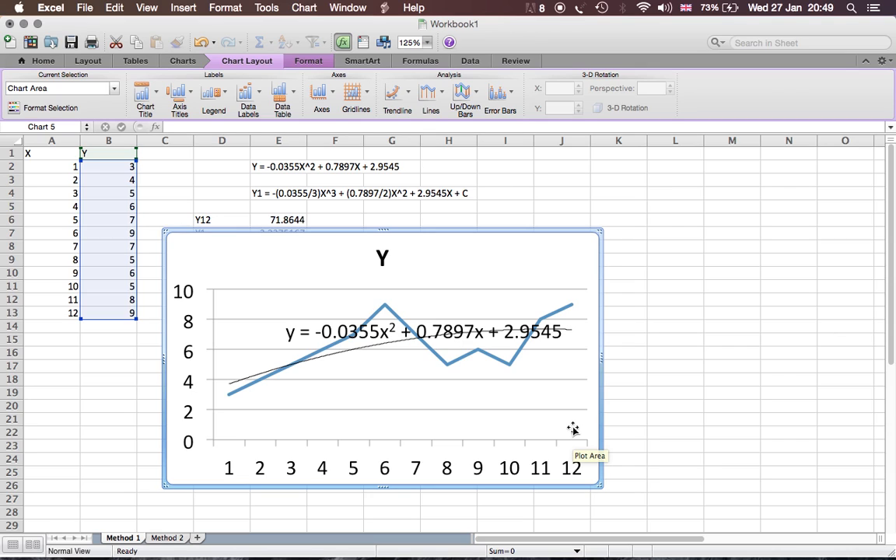
Step: Move the chart lower to make room for the Y1 and Area results
left_click_drag(573, 429, 322, 271)
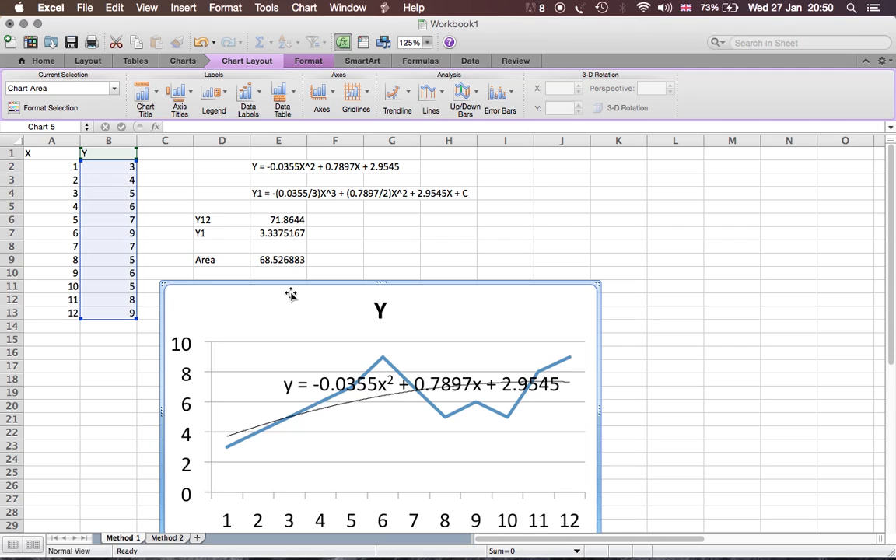
mouse_move(545, 470)
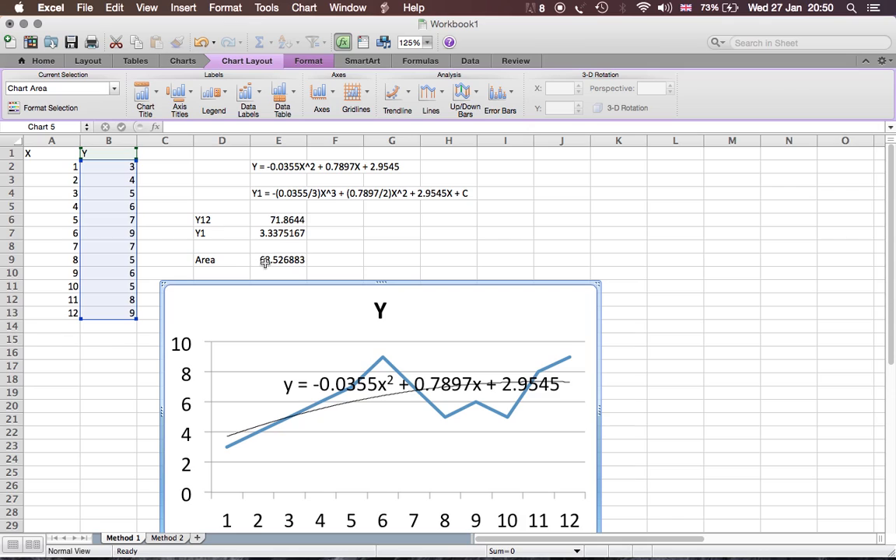
mouse_move(274, 265)
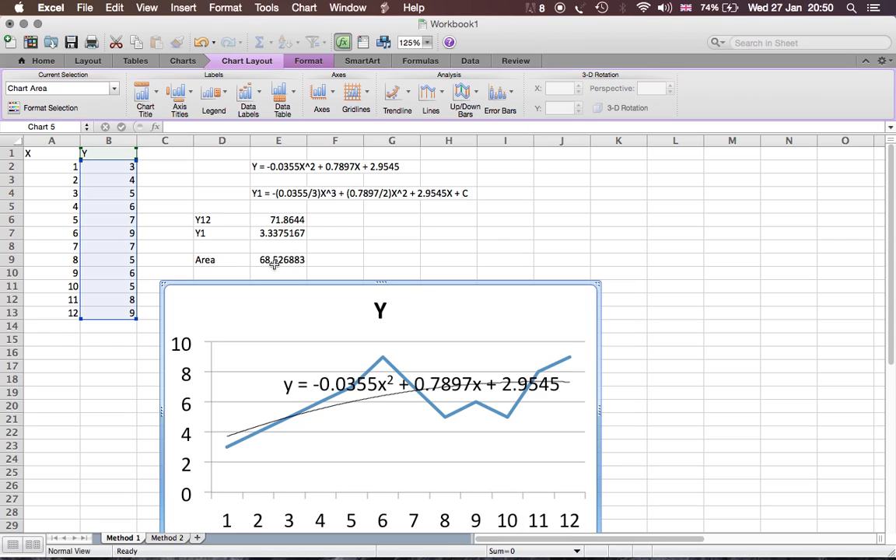
mouse_move(274, 249)
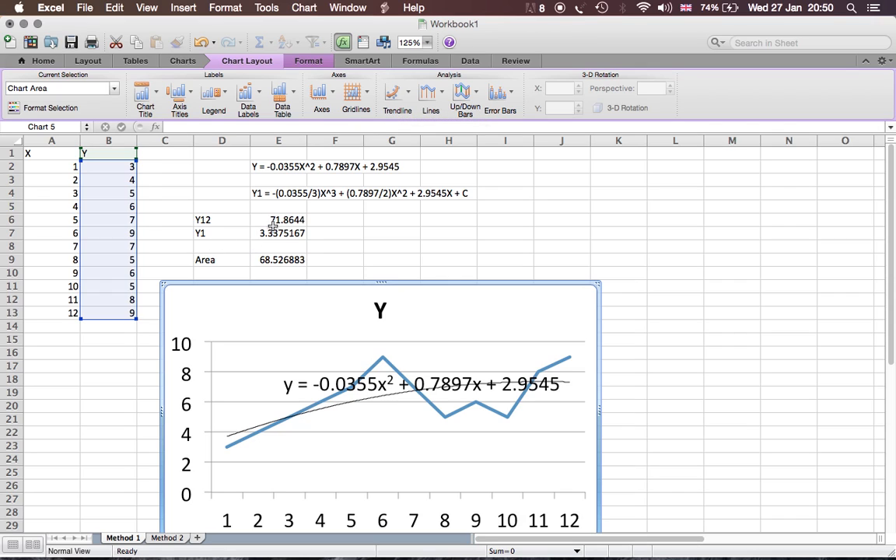
Step: Inspect the Y1 and Y12 integral formulas, then switch to the Method 2 sheet
left_click(277, 233)
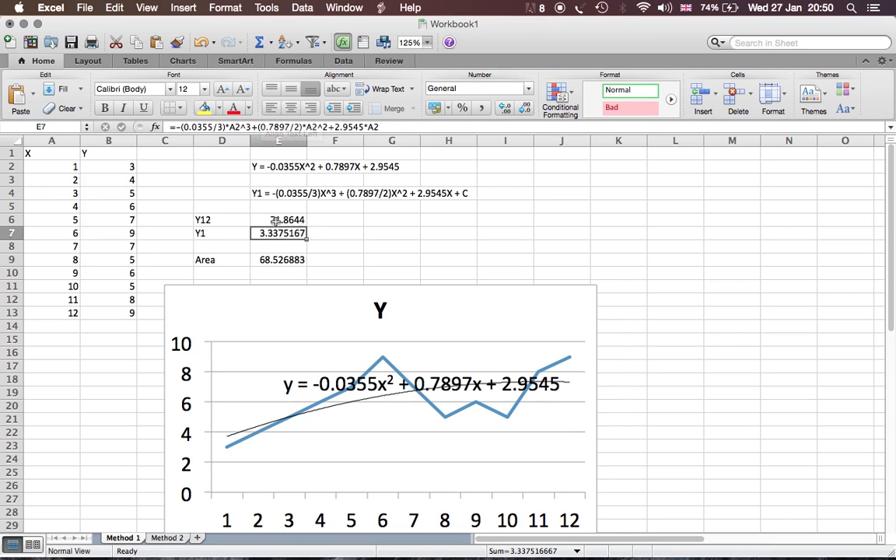
left_click(277, 220)
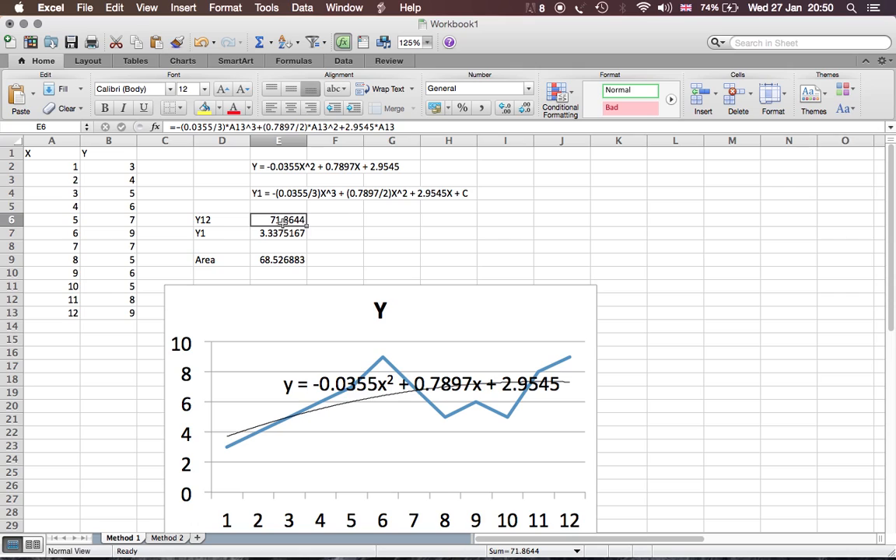
mouse_move(432, 288)
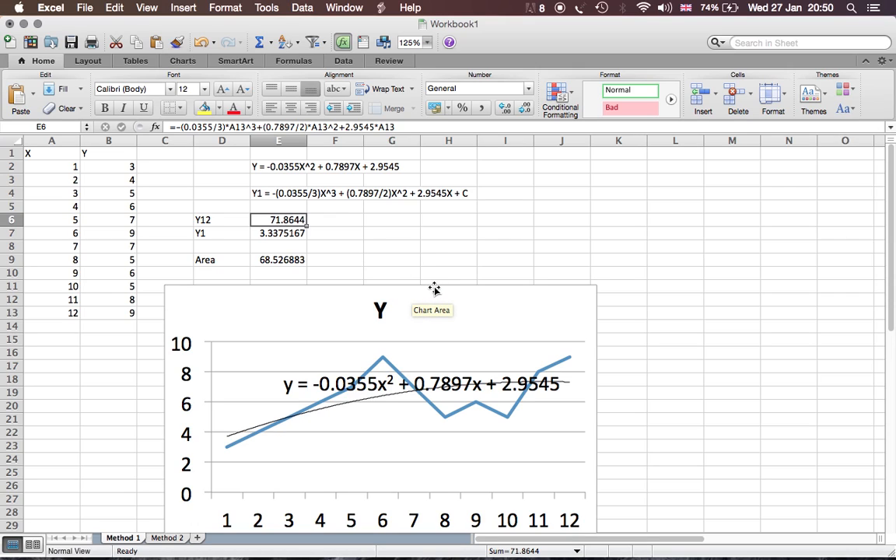
mouse_move(408, 294)
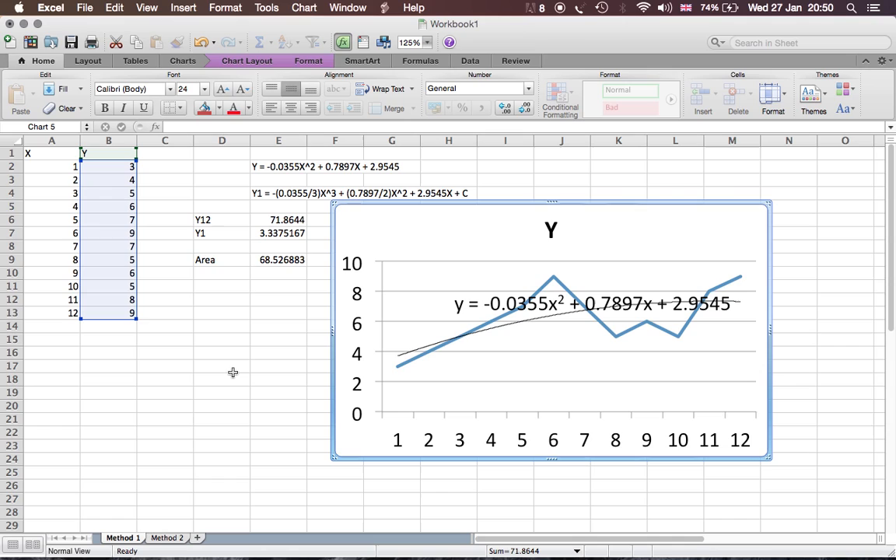
mouse_move(286, 293)
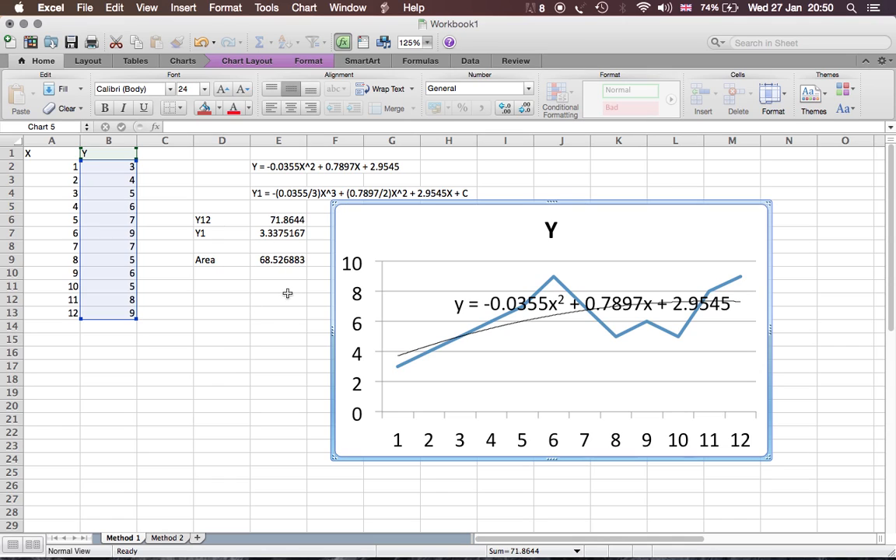
left_click(165, 538)
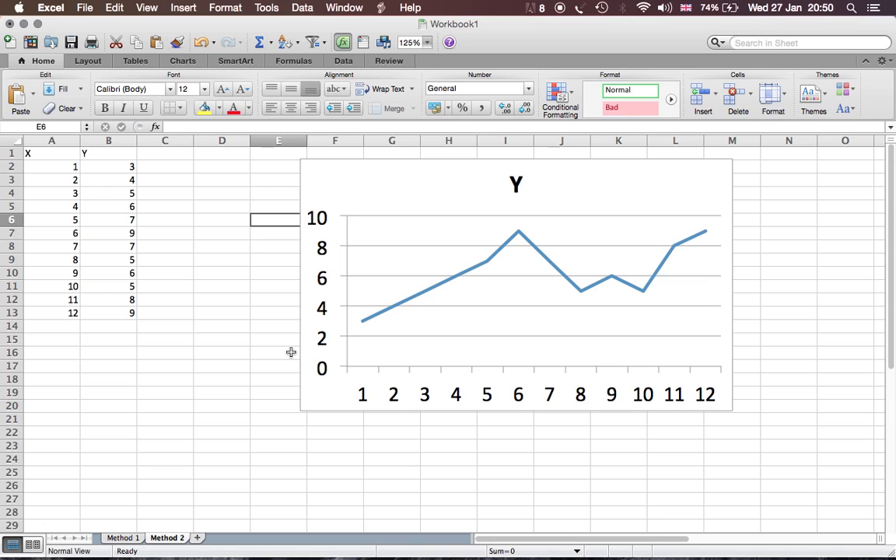
mouse_move(383, 333)
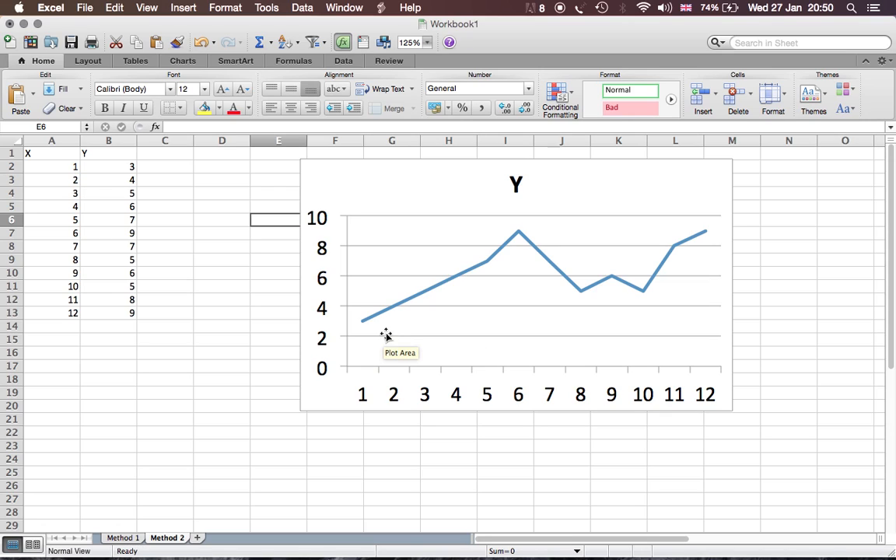
mouse_move(362, 327)
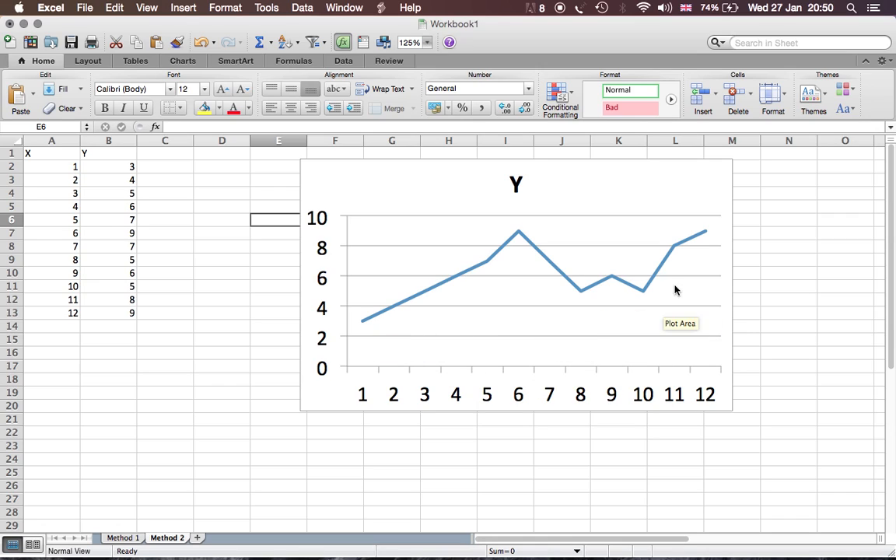
mouse_move(688, 336)
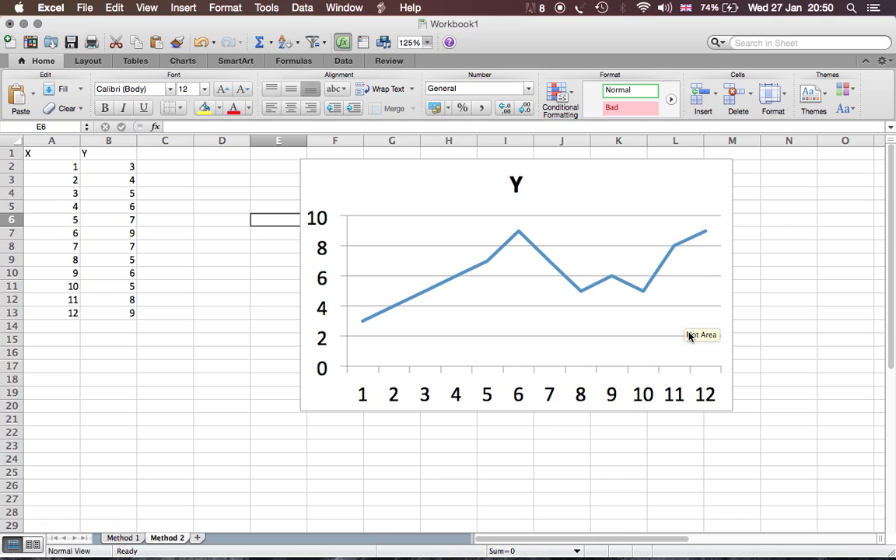
mouse_move(181, 174)
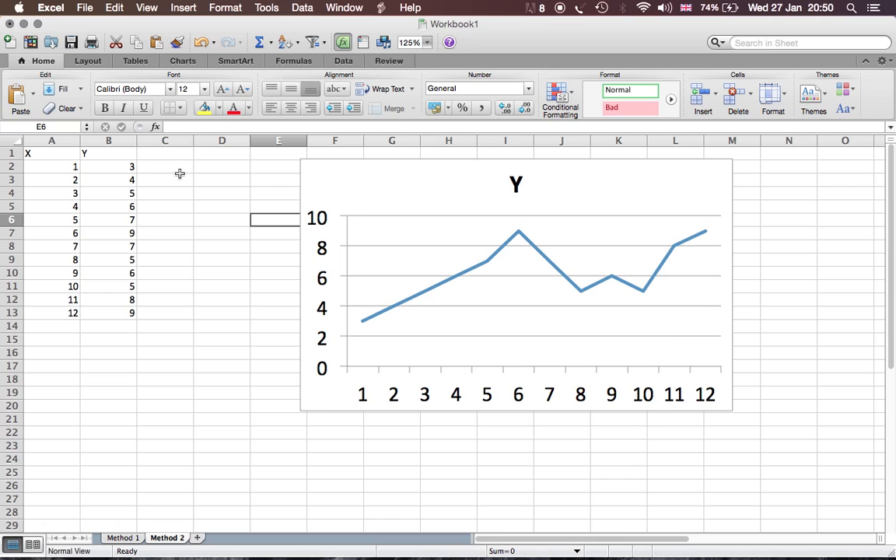
Step: Begin a formula in C2 for the first trapezoid area
left_click(165, 165)
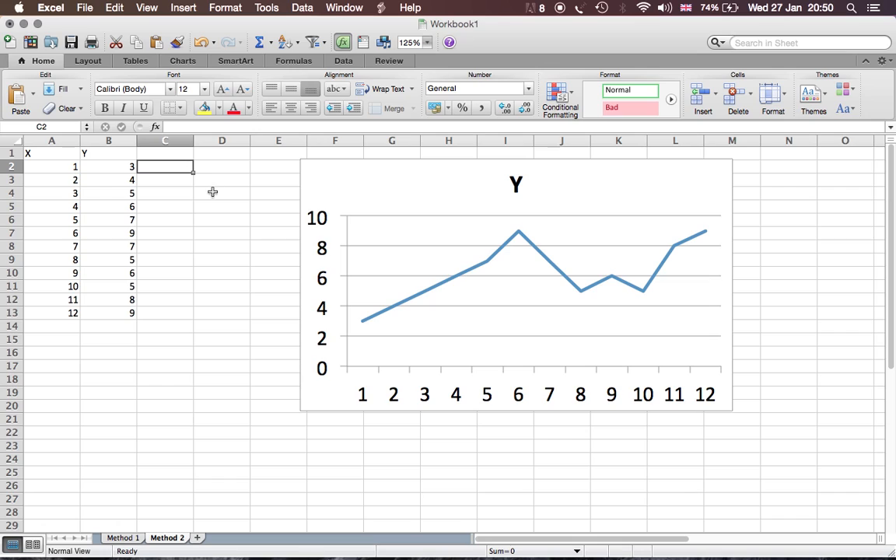
mouse_move(374, 364)
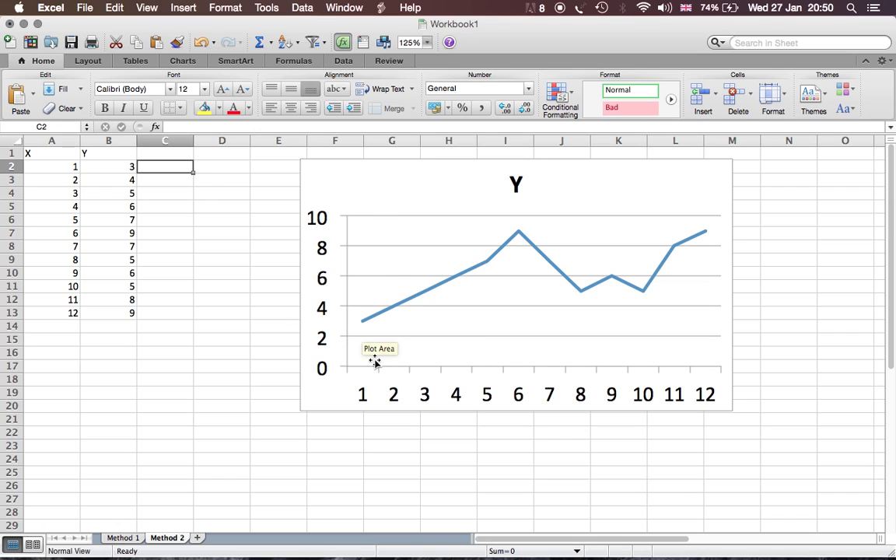
type("=")
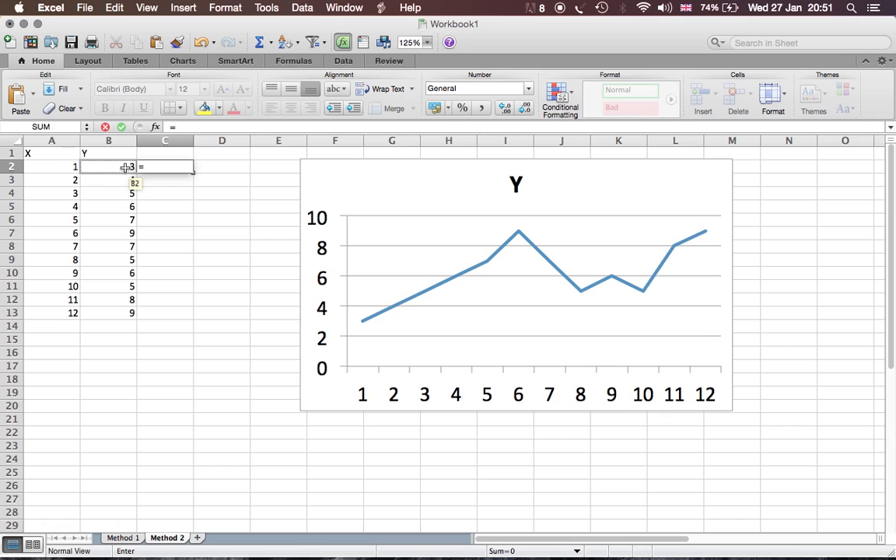
Step: Enter =(B2+B3)/2*(A3-A2) in C2, giving the first trapezoid area 3.5
type("(B2")
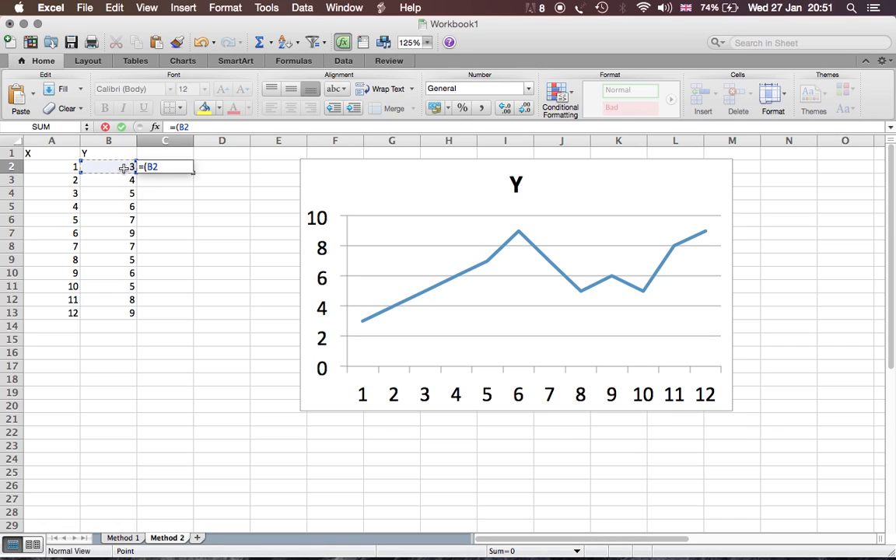
left_click(107, 180)
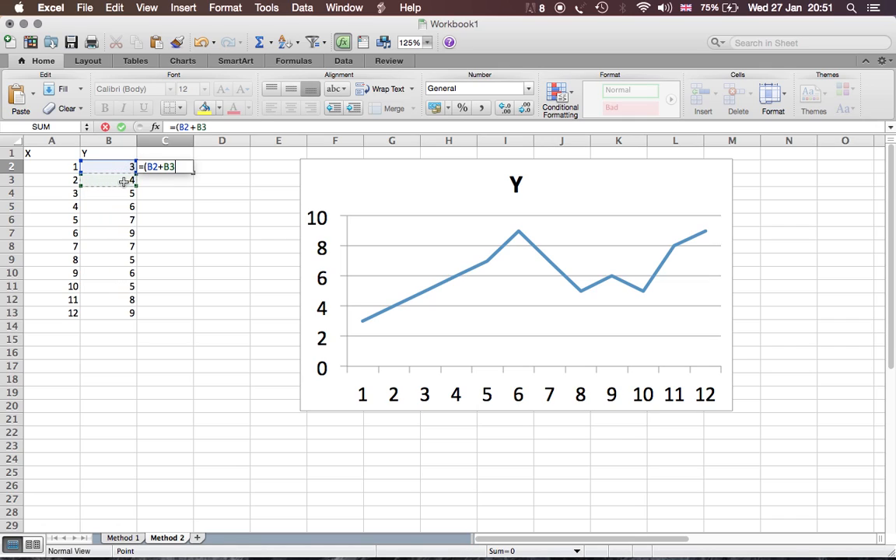
type(")/")
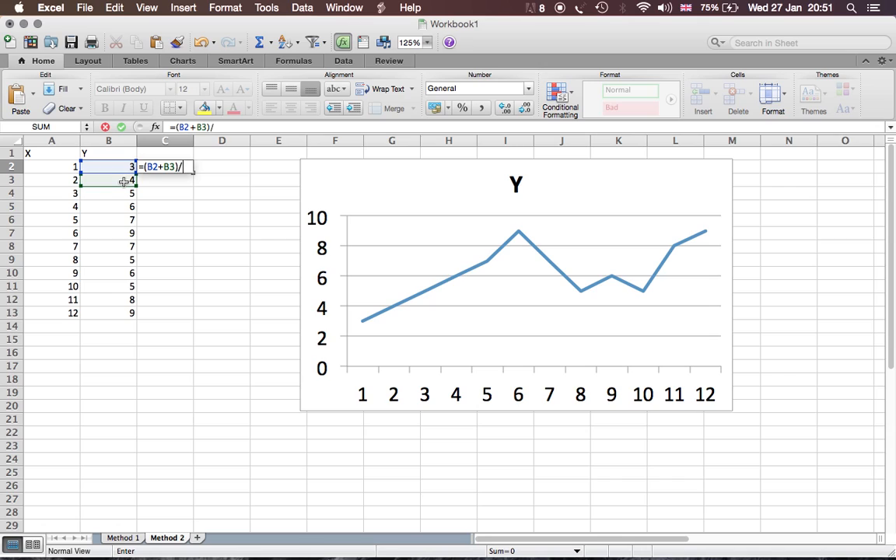
type("2")
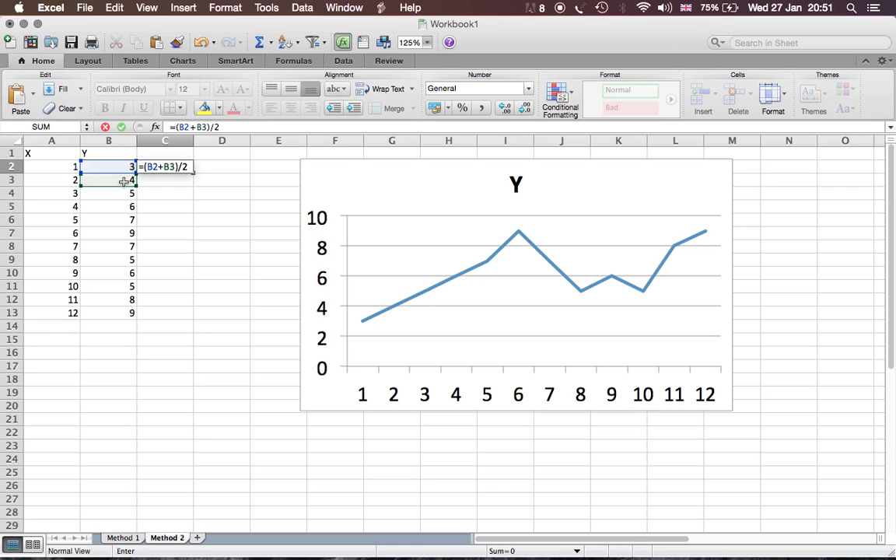
type("*(")
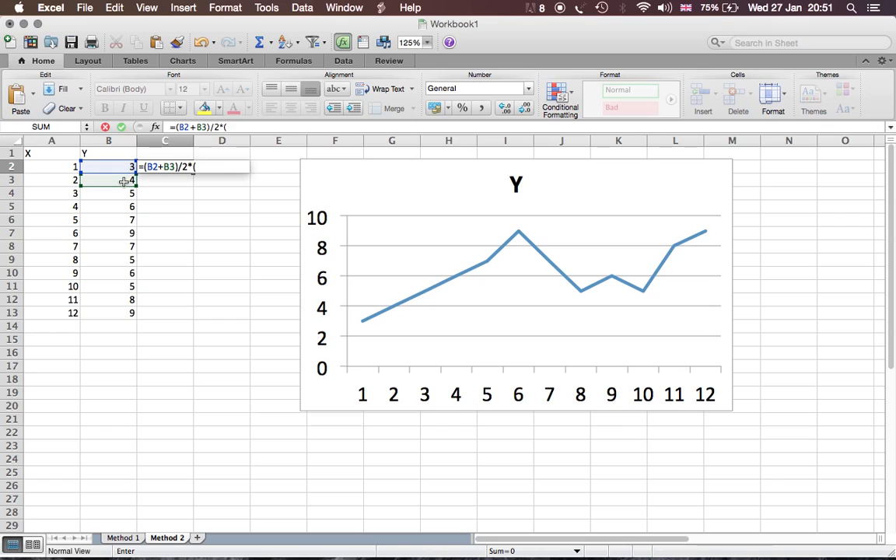
left_click(53, 180)
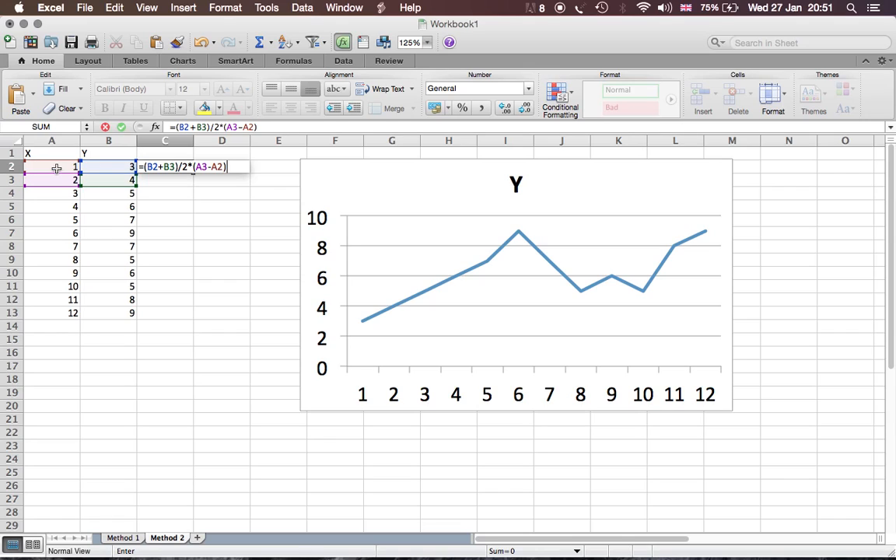
key("Return")
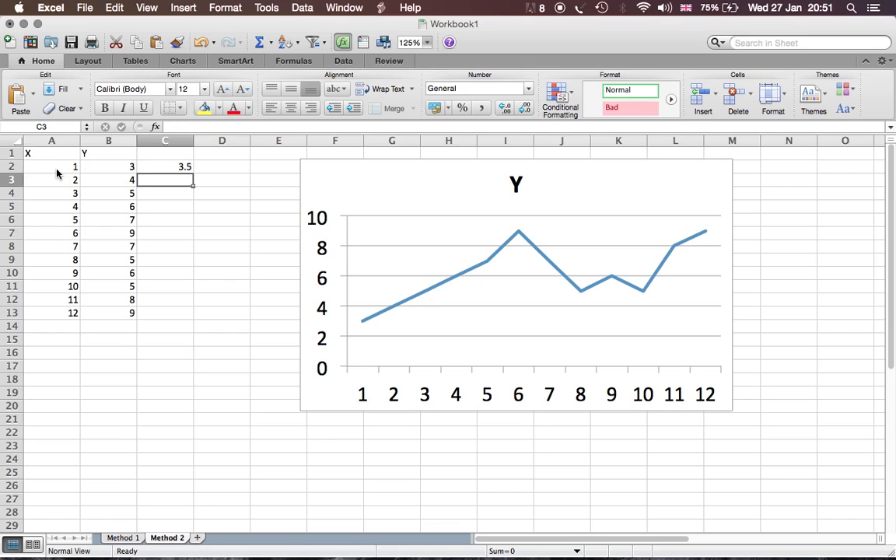
left_click(165, 166)
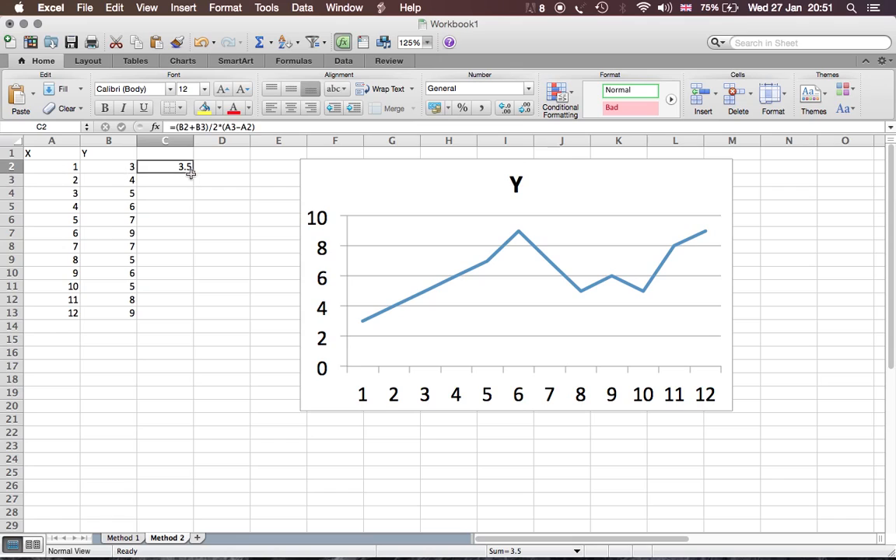
Step: Fill the trapezoid formula down column C and replace the invalid -54 result in C13 with a new formula
left_click_drag(165, 179, 165, 299)
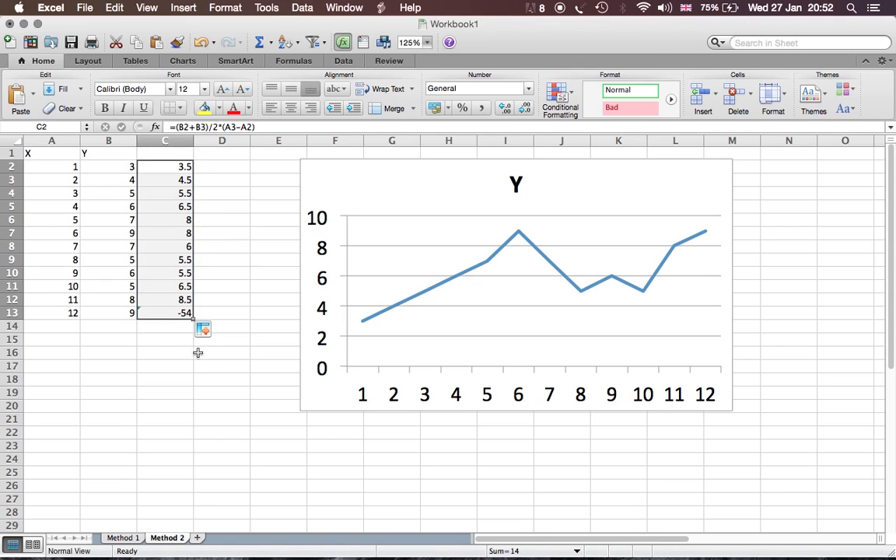
mouse_move(364, 333)
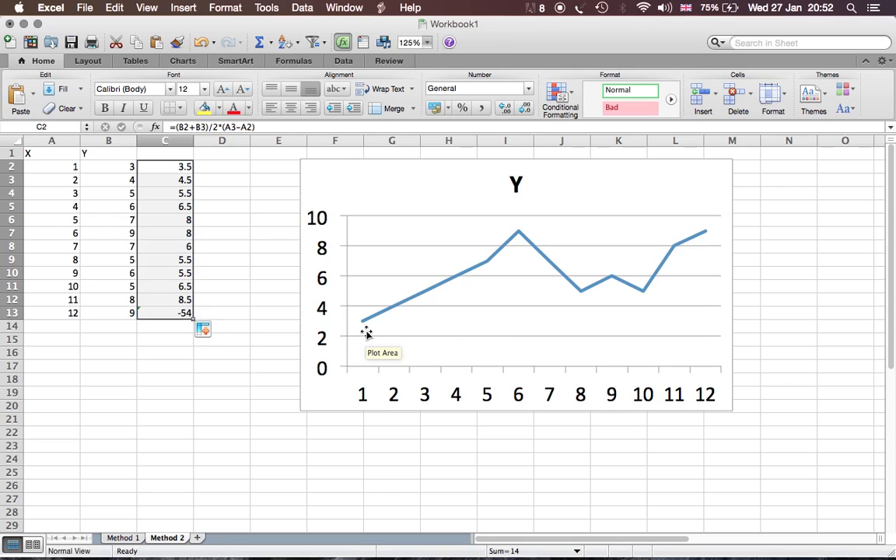
left_click(165, 366)
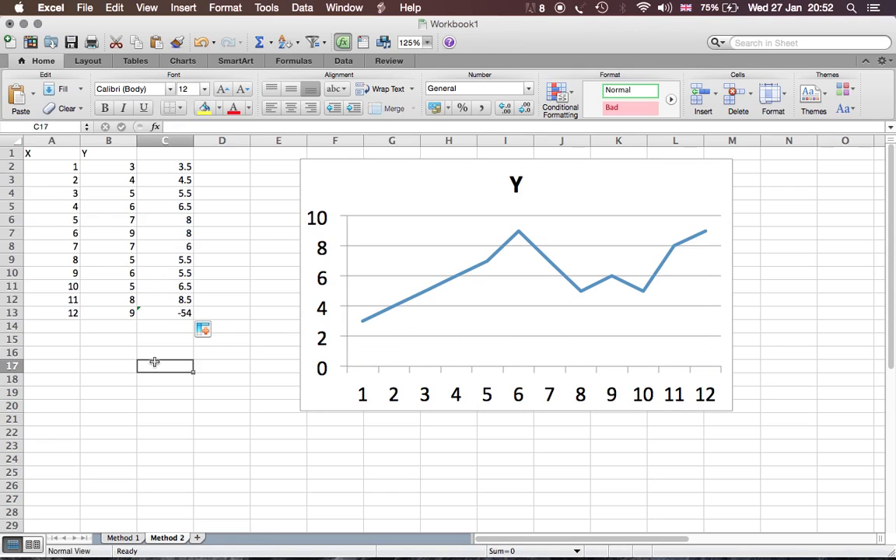
left_click(165, 313)
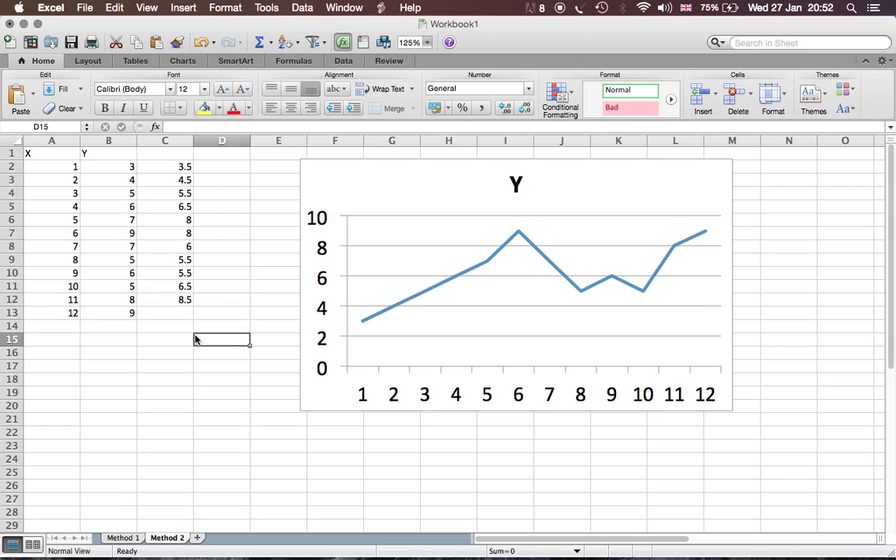
type("=")
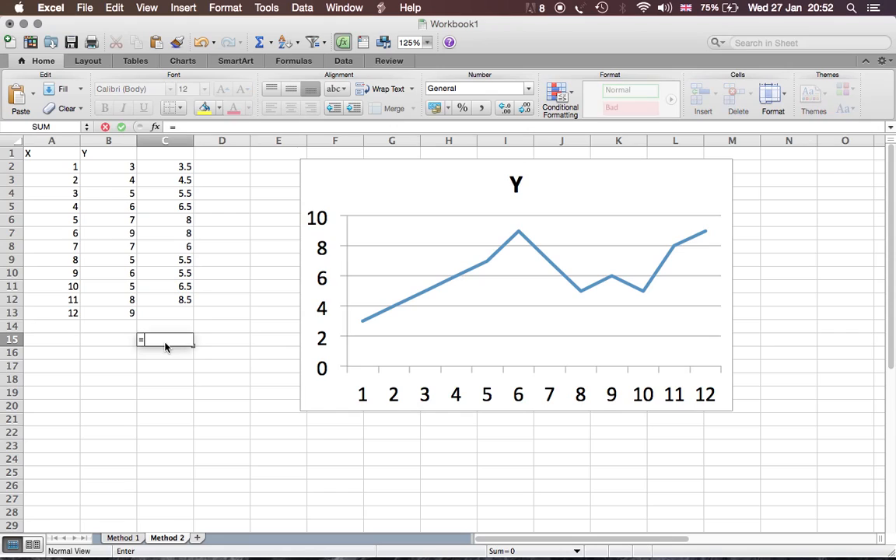
Step: Sum the trapezoid areas in column C with =SUM, giving a total of 68
type("sum")
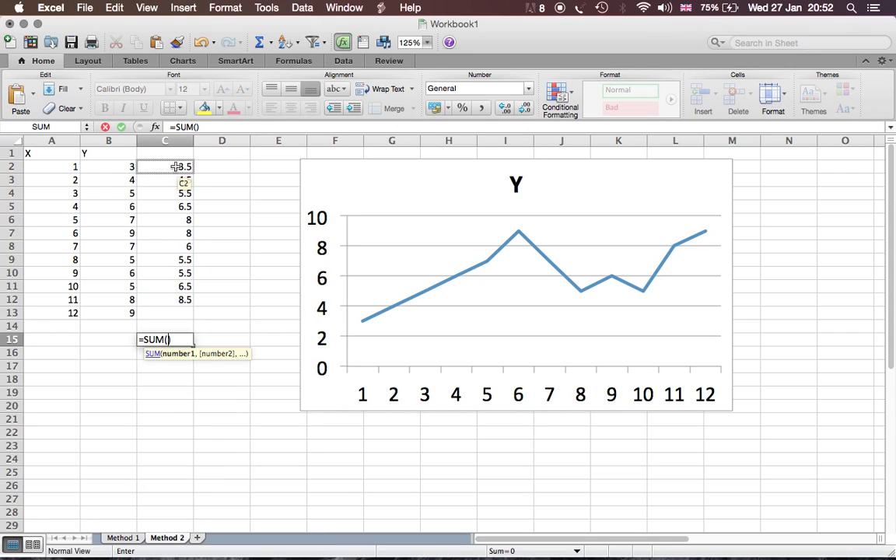
left_click_drag(165, 165, 184, 299)
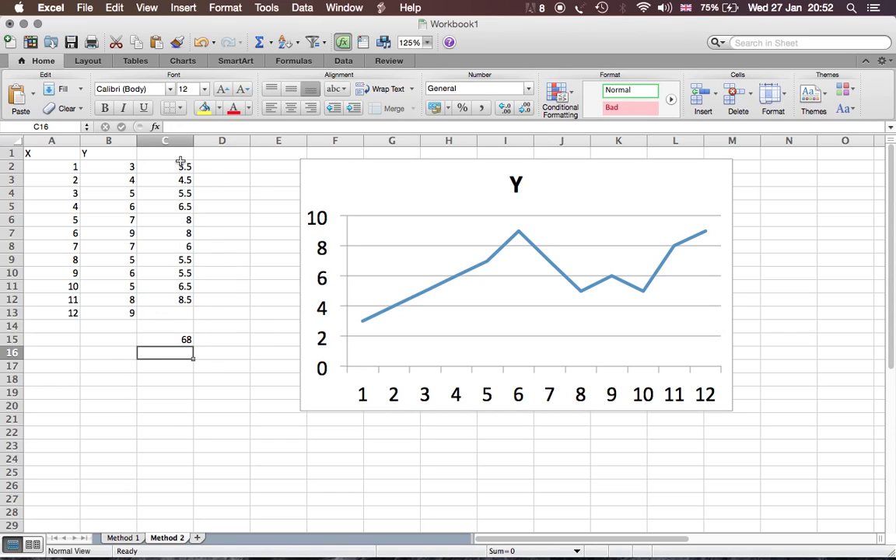
left_click(127, 539)
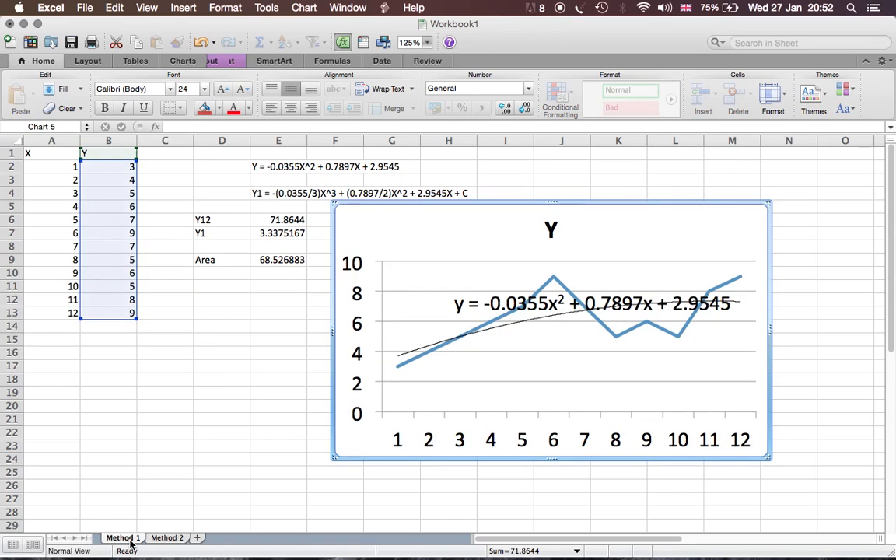
left_click(166, 538)
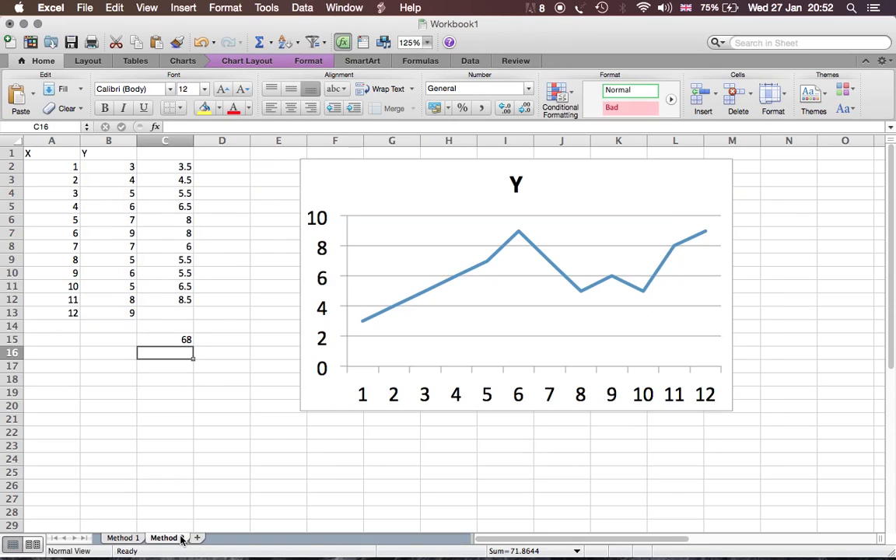
left_click(169, 538)
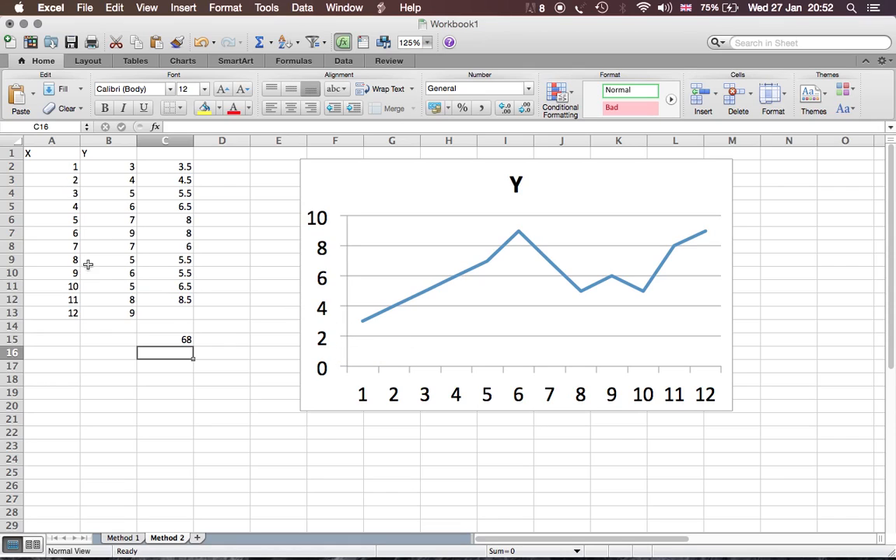
mouse_move(115, 296)
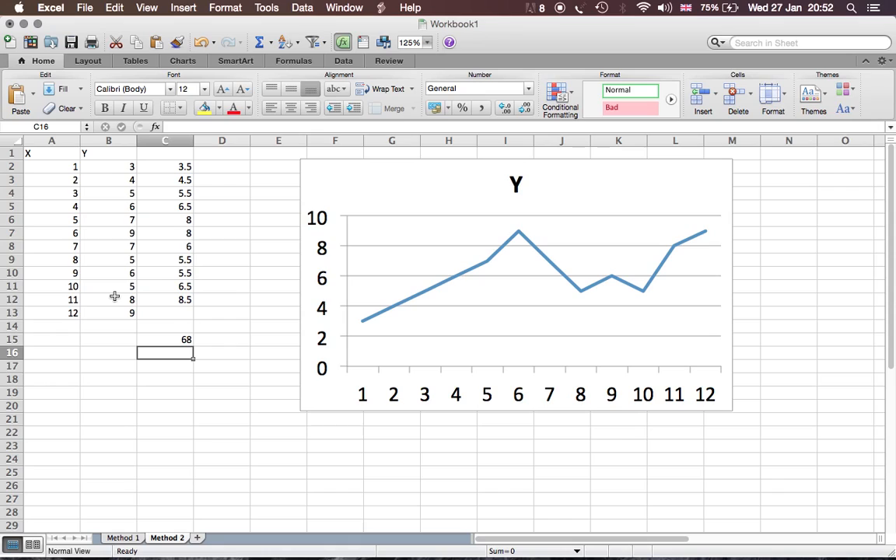
mouse_move(130, 259)
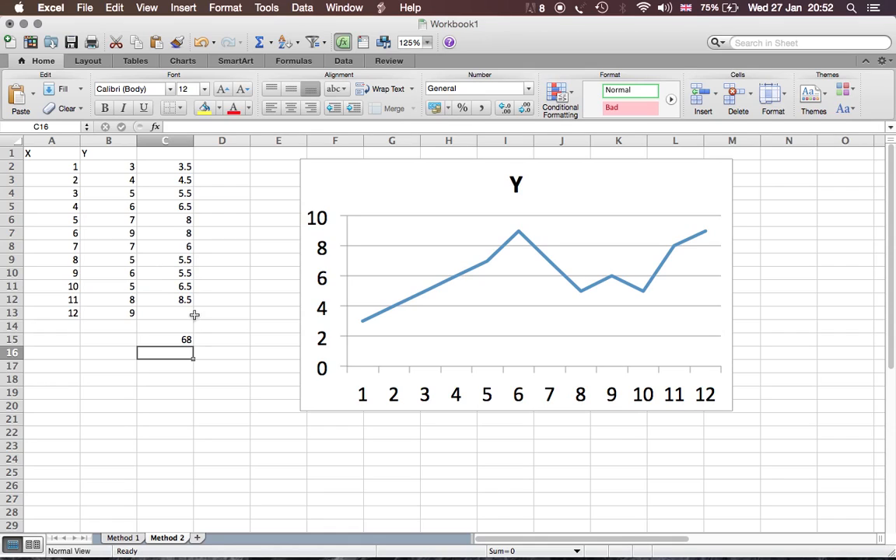
left_click(165, 313)
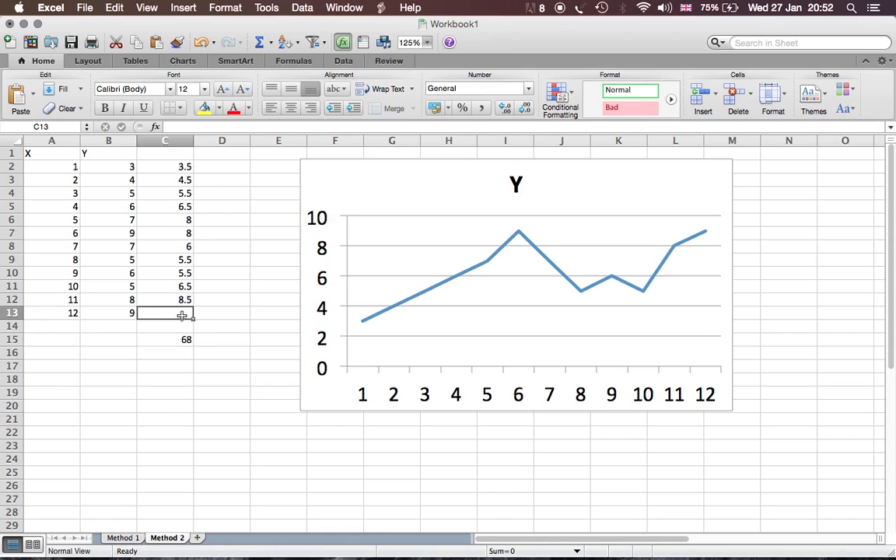